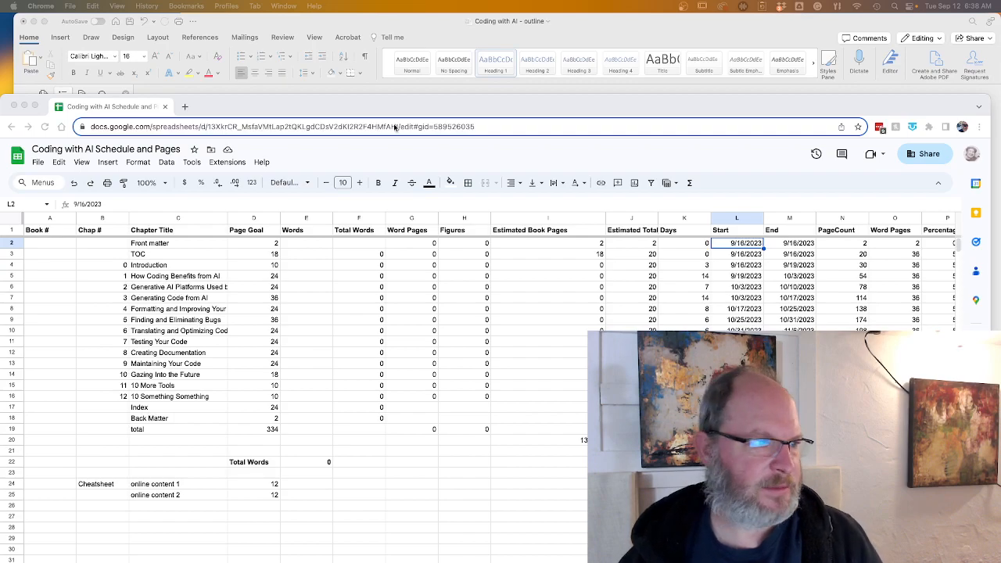
mouse_move(243, 122)
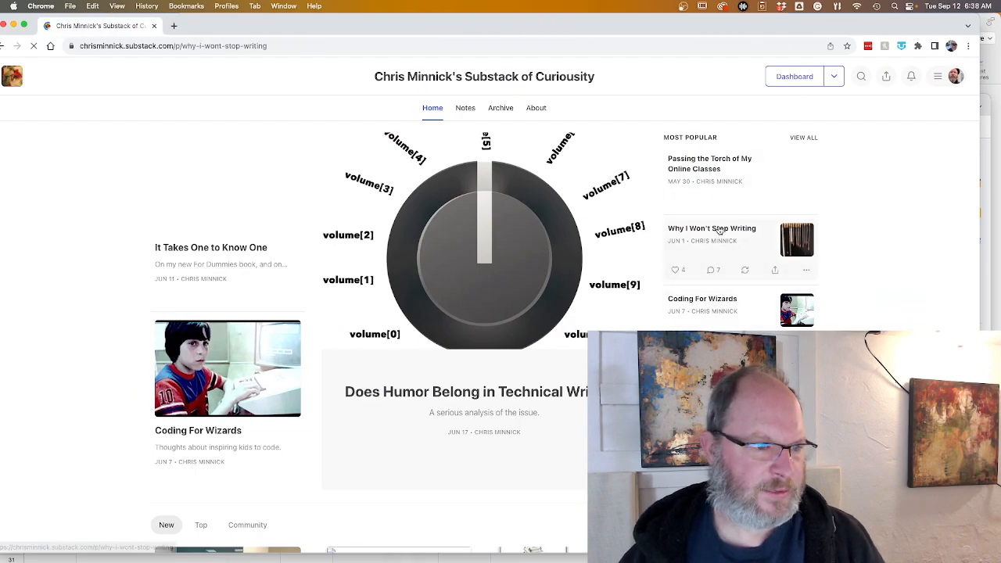
Open the 'Why I Won't Stop Writing' post and read down past the pencils photo.
left_click(711, 228)
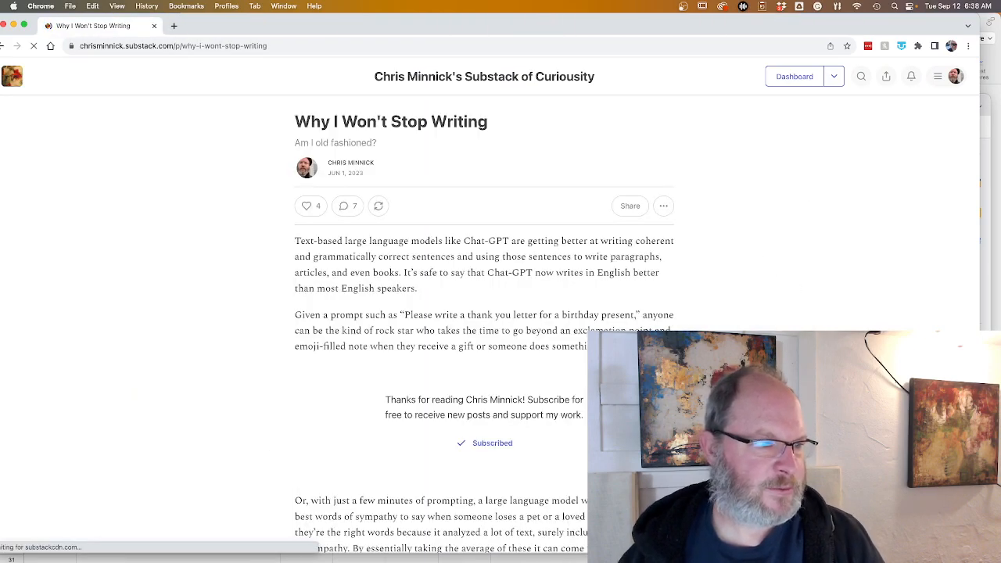
scroll("down", 3)
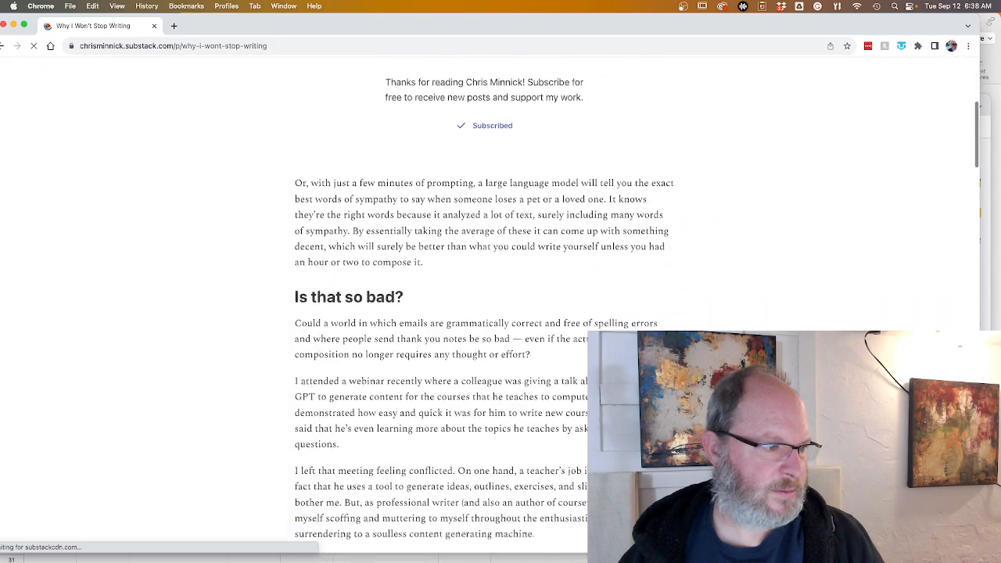
scroll("down", 3)
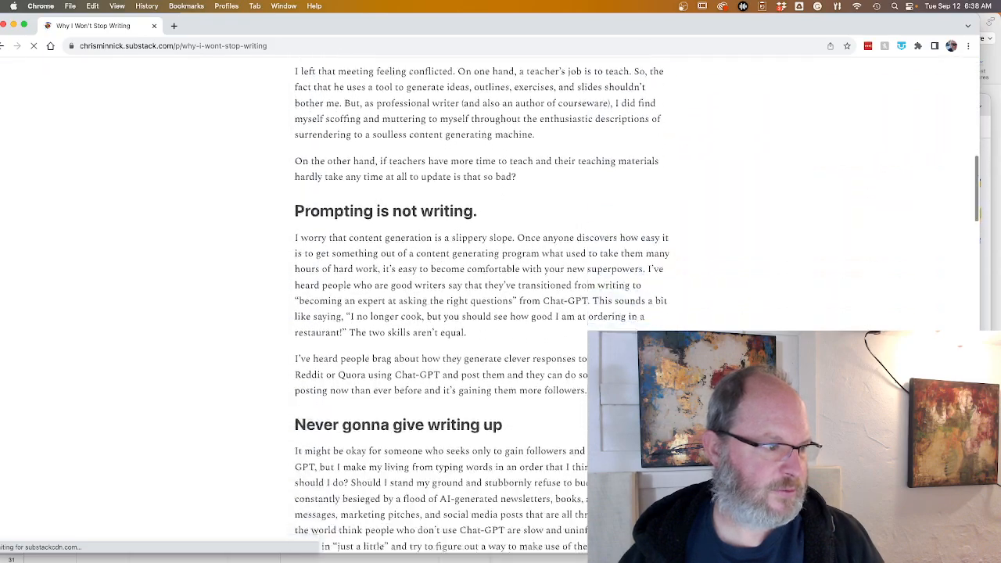
scroll("down", 3)
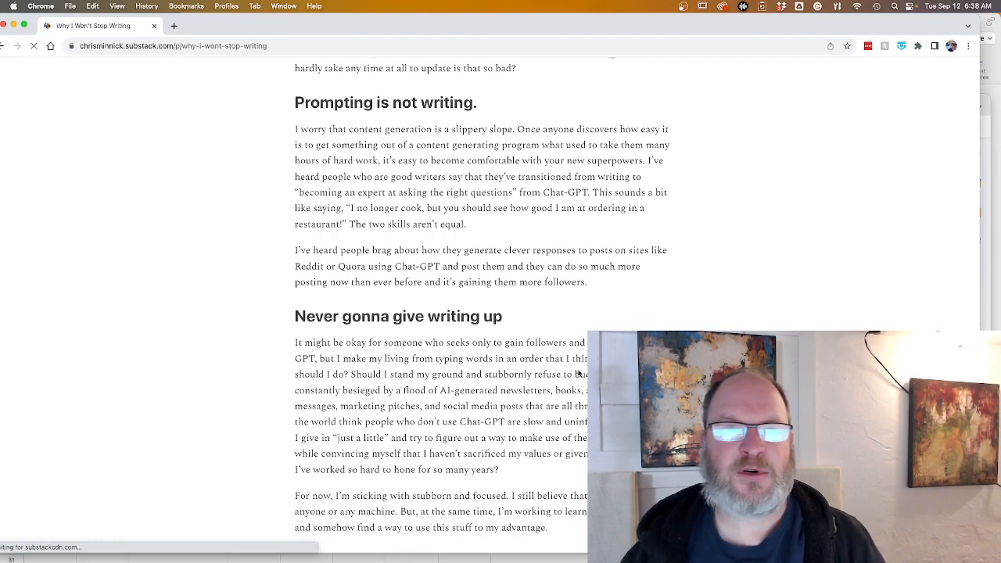
scroll("down", 3)
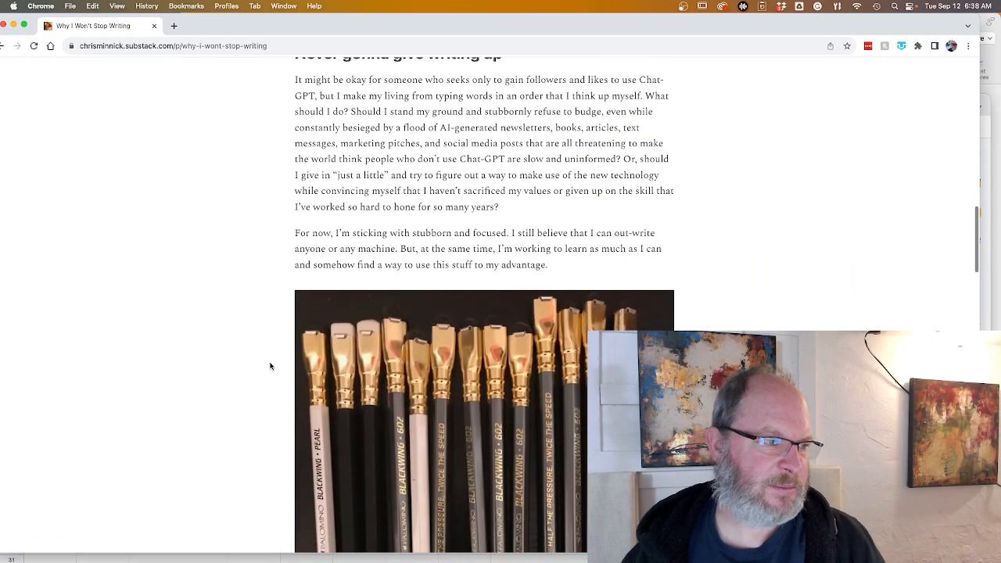
scroll("down", 3)
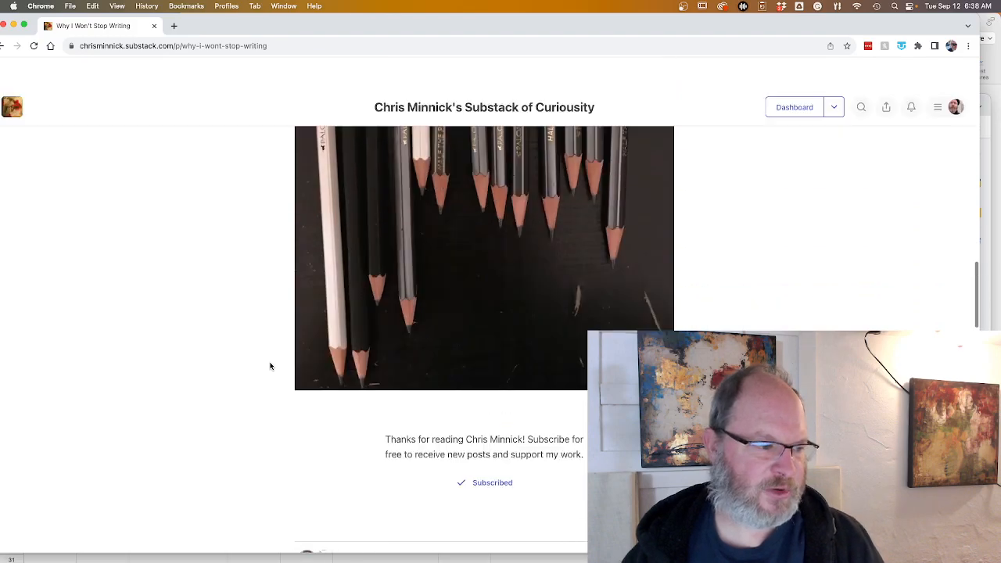
scroll("down", 3)
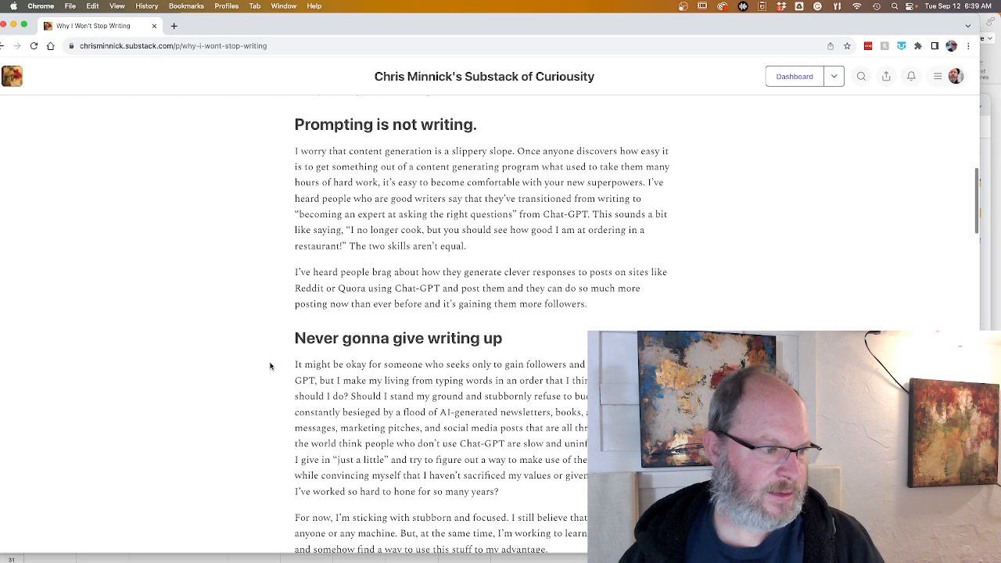
scroll("down", 3)
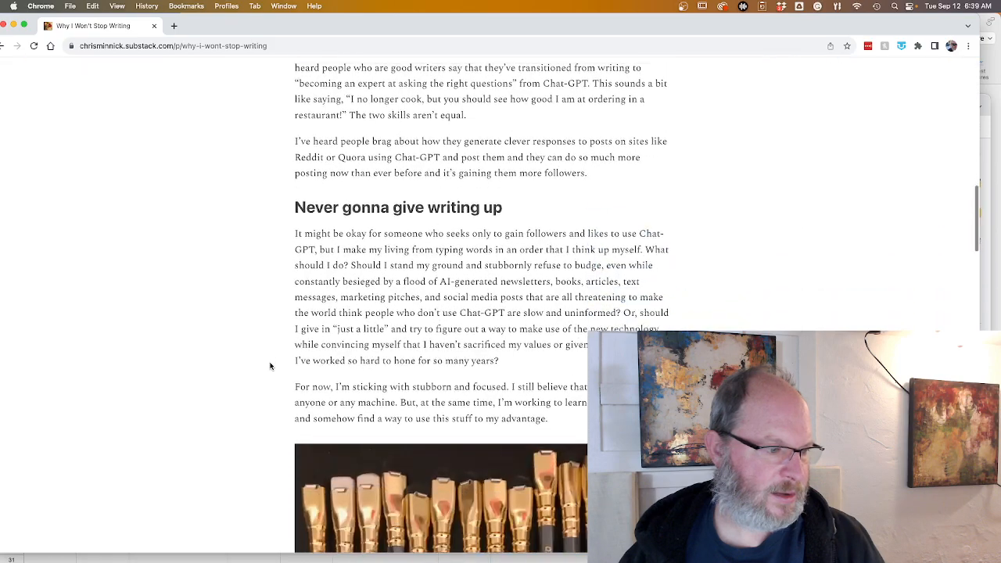
scroll("down", 3)
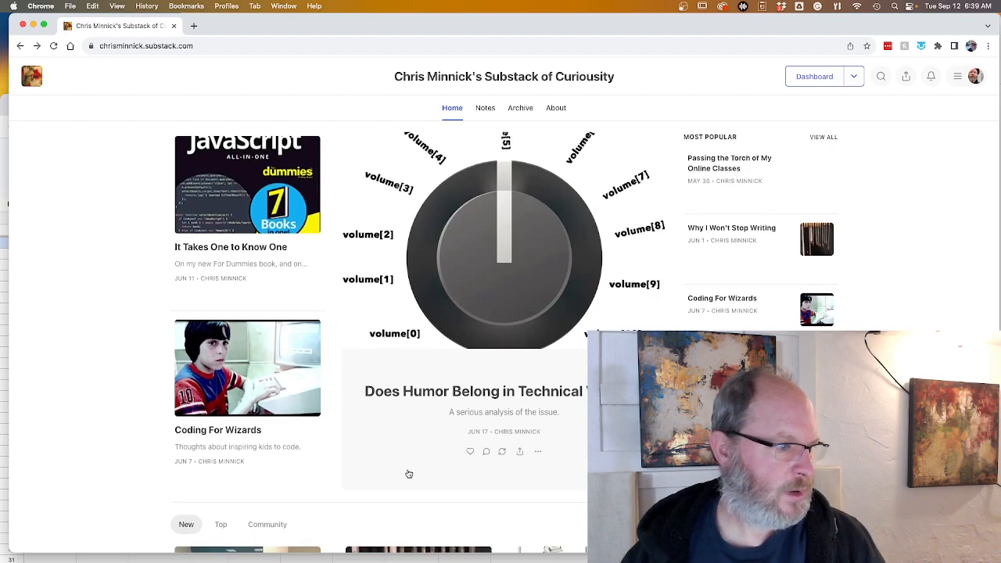
Open 'Why I'm Live-streaming My Next Writing Project' from the home page and read to its comments.
scroll("down", 3)
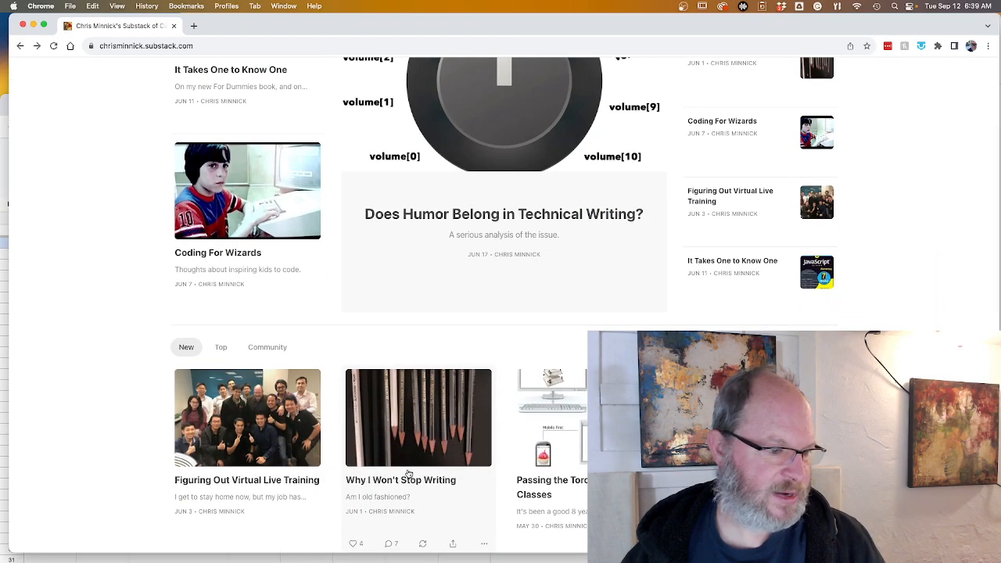
scroll("down", 3)
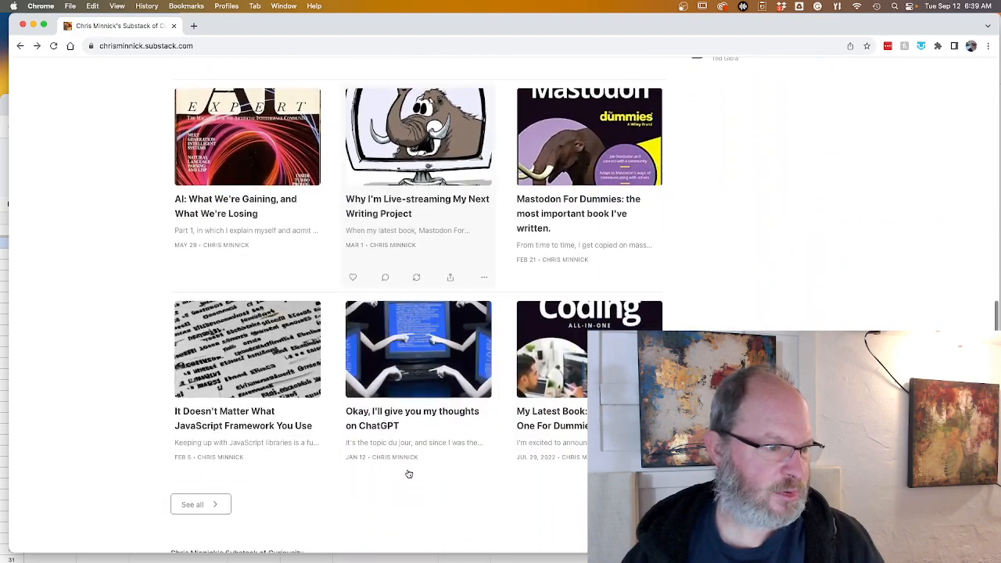
left_click(419, 206)
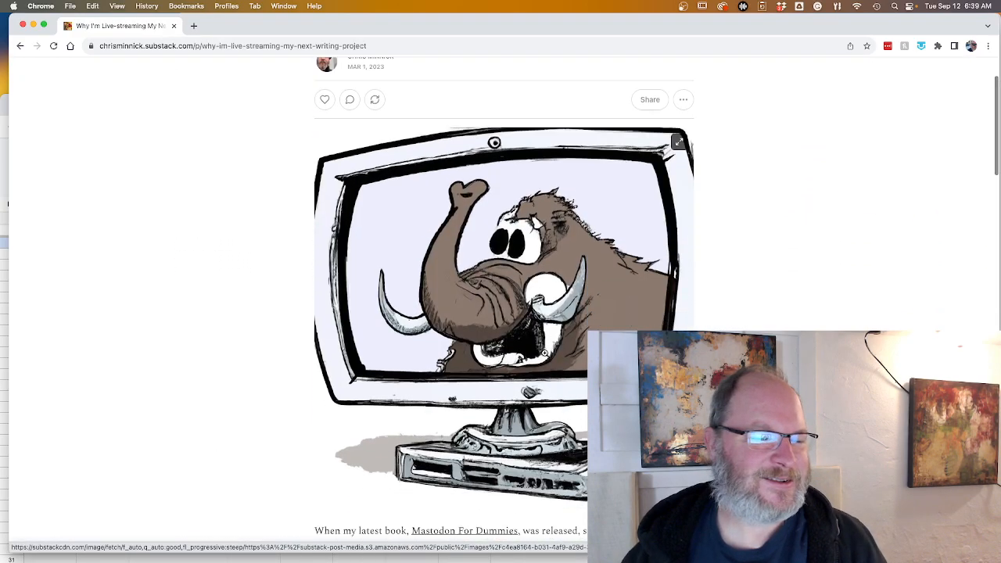
scroll("down", 3)
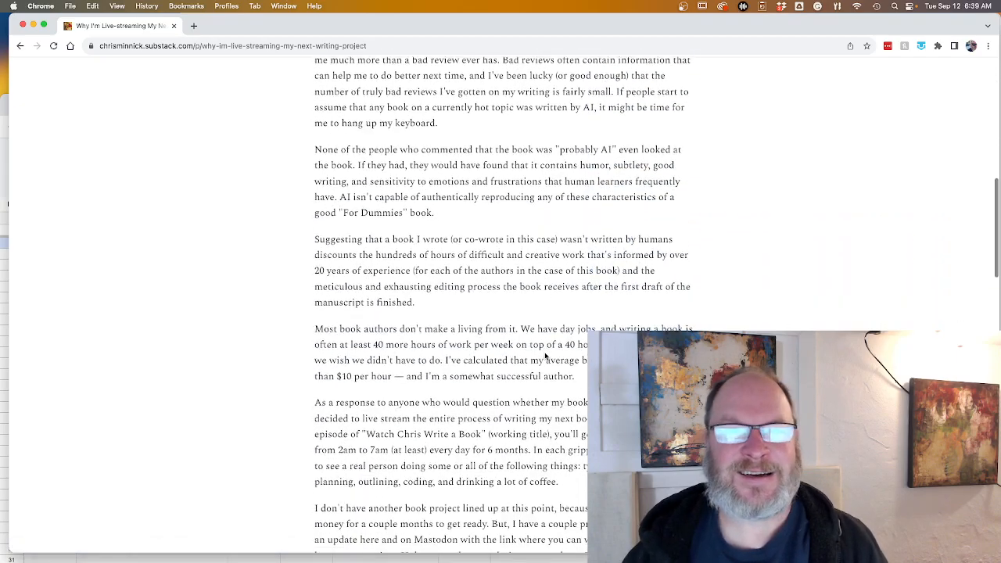
scroll("down", 3)
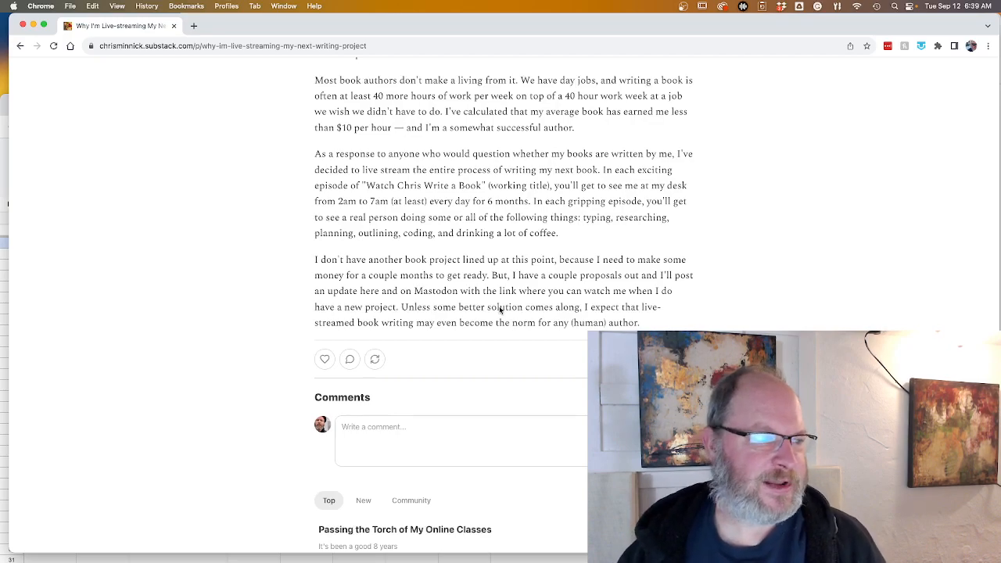
scroll("up", 3)
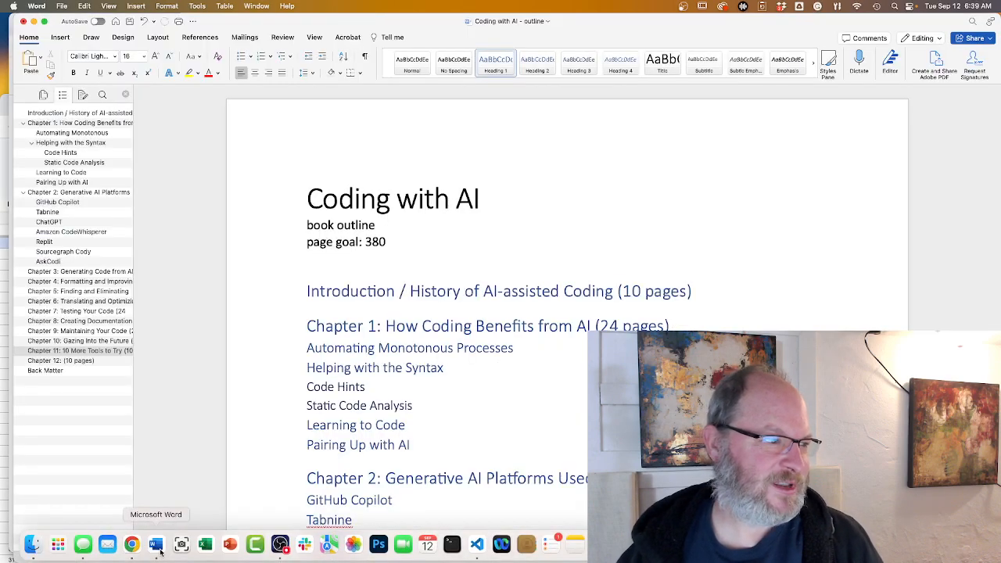
Bring up the Coding with AI outline in Word and scroll through the chapters to Back Matter.
type("ChatGPT")
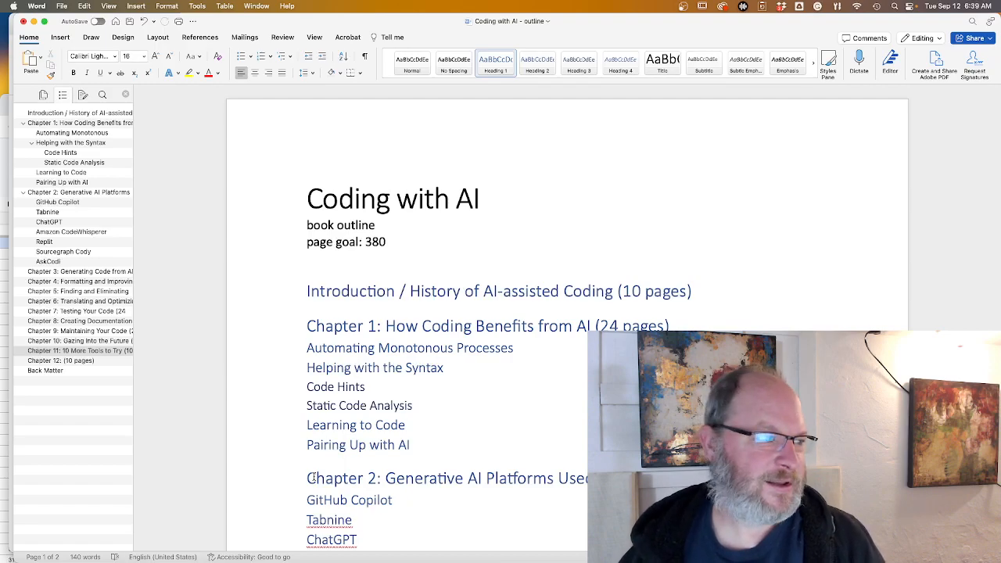
scroll("down", 3)
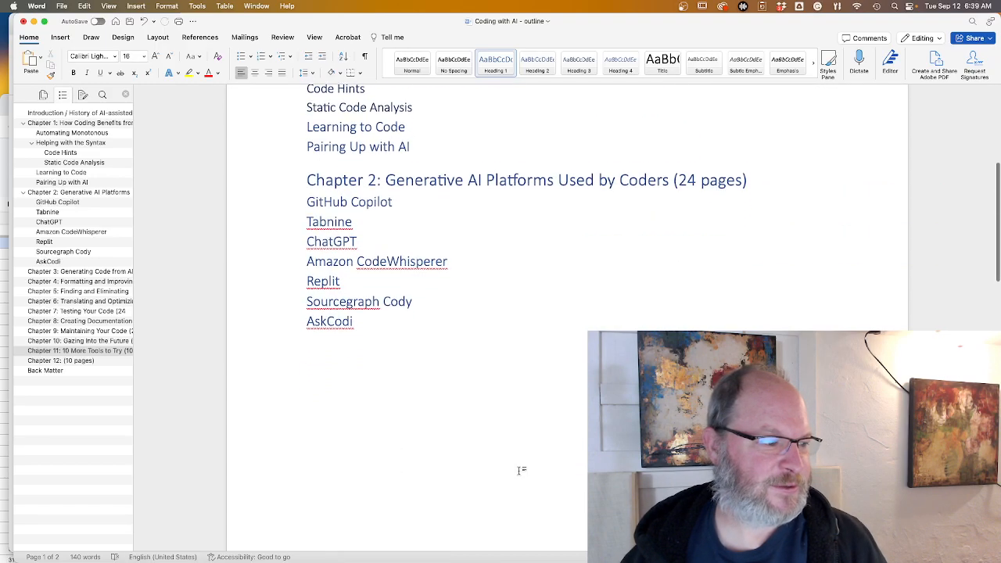
scroll("down", 3)
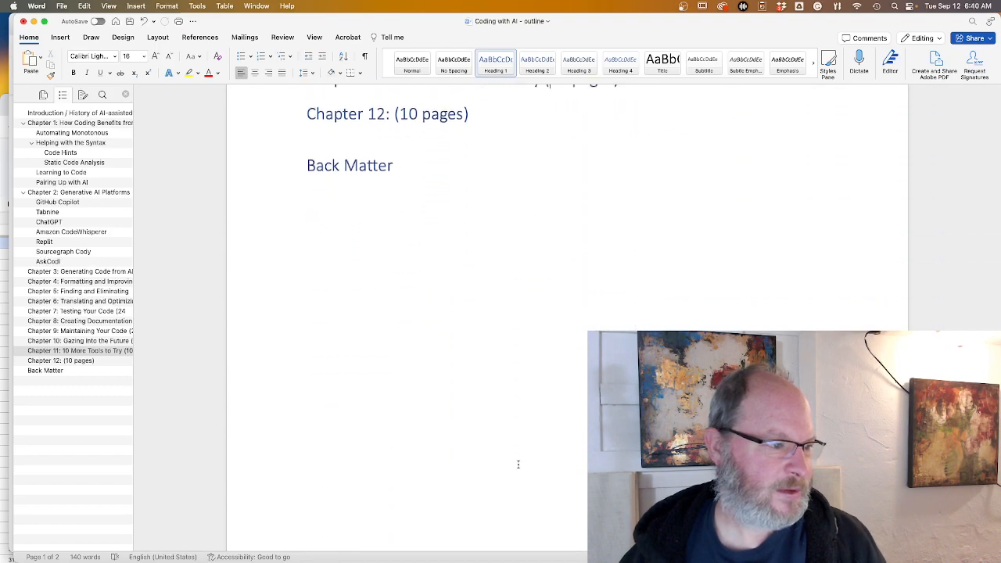
scroll("up", 3)
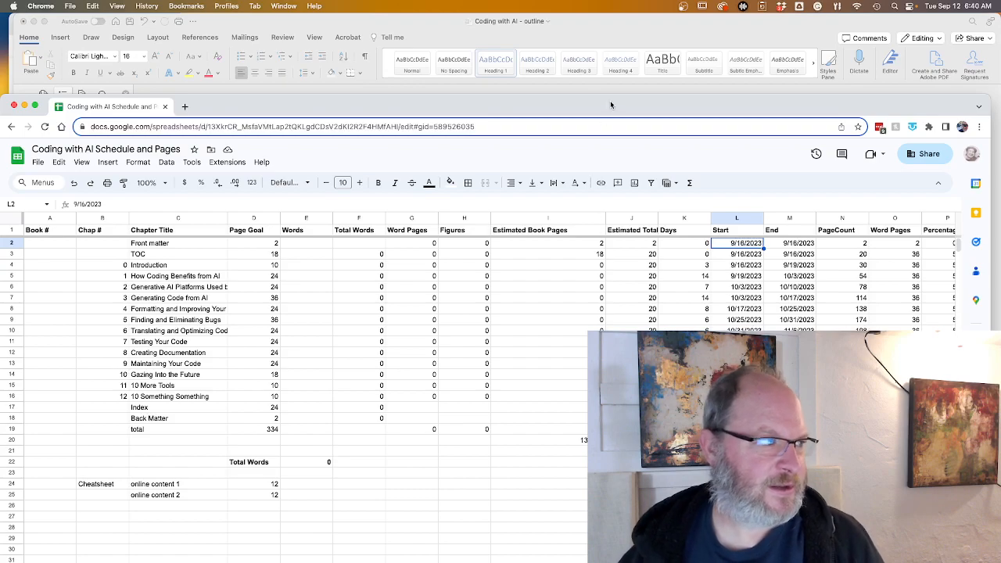
left_click(176, 21)
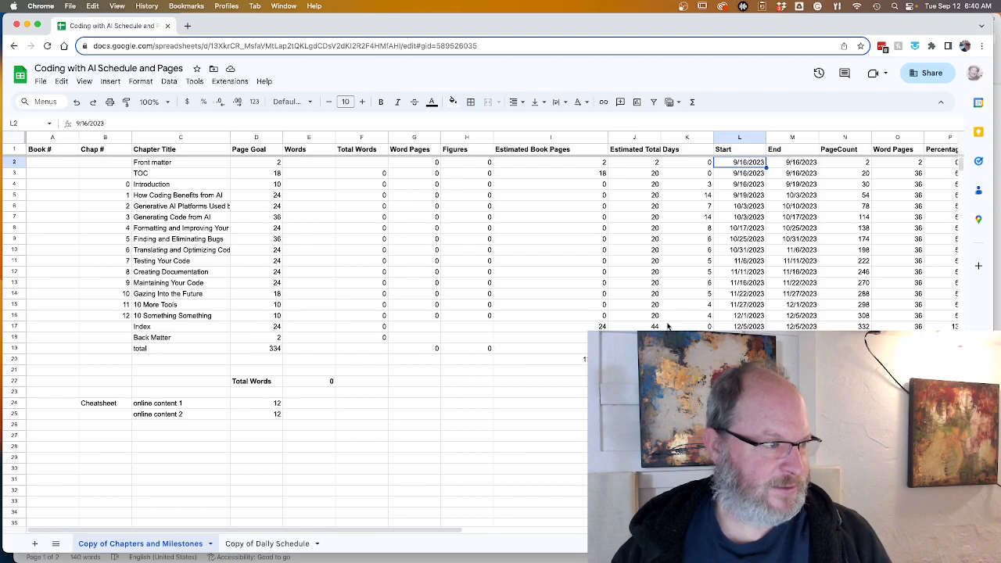
mouse_move(366, 279)
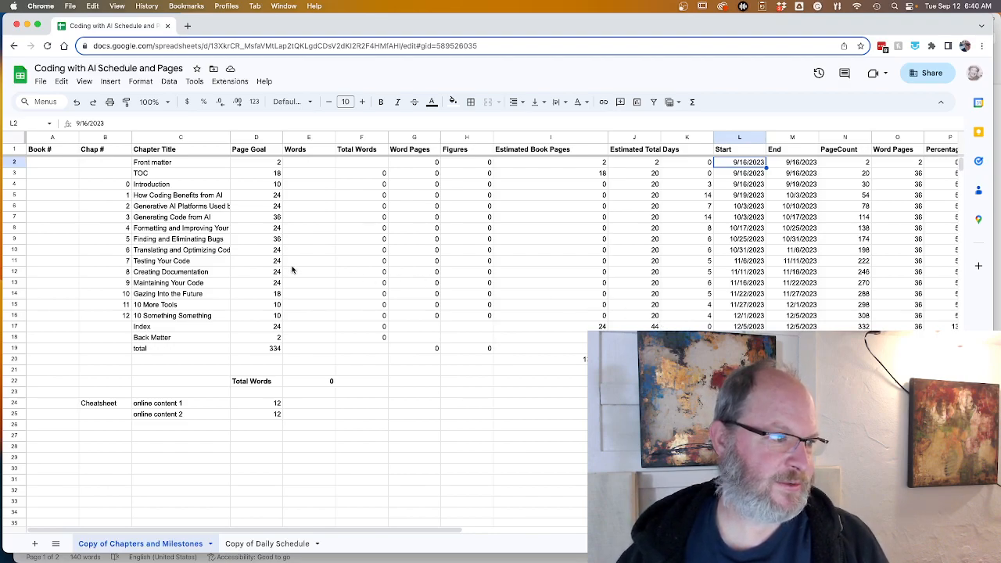
left_click(308, 260)
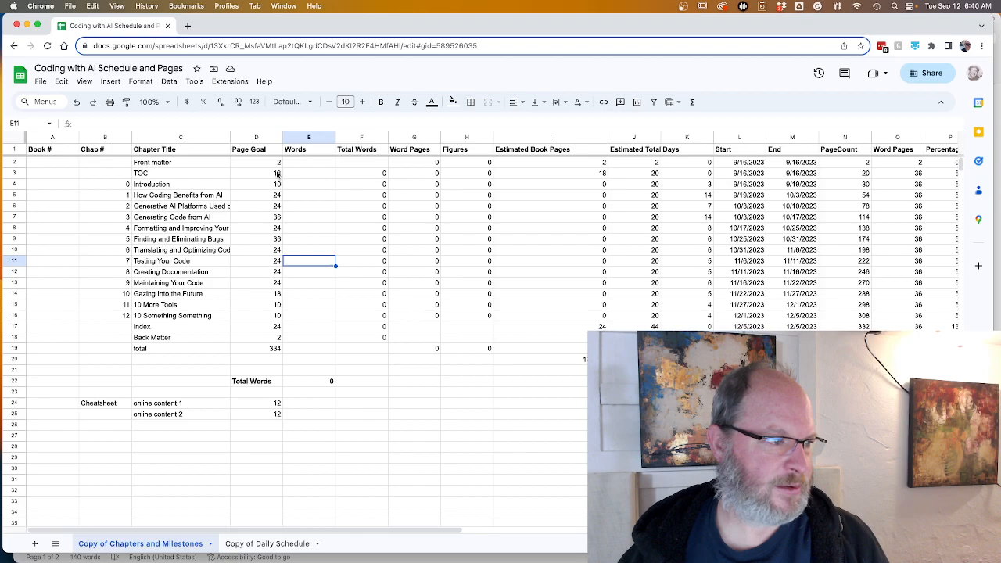
scroll("right", 3)
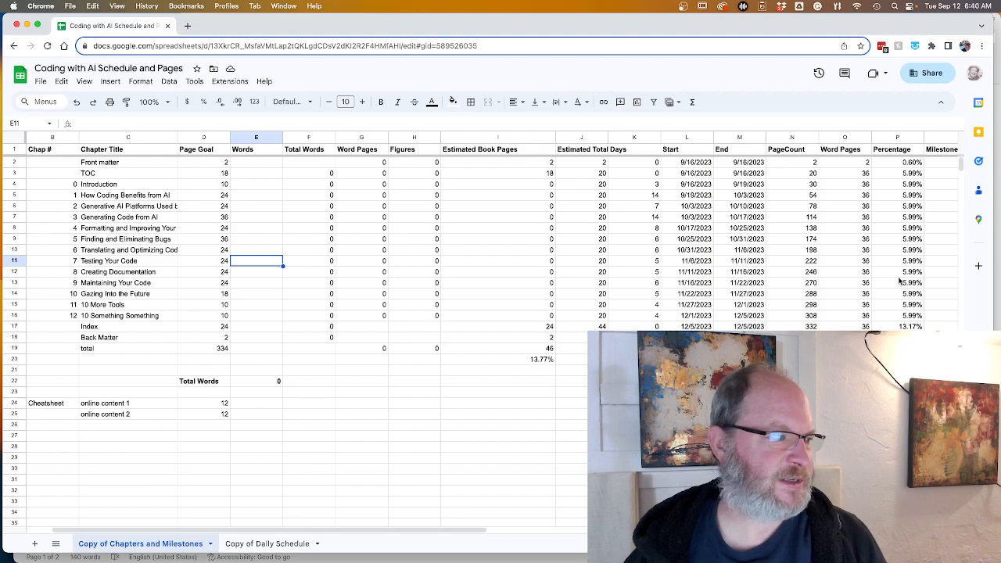
mouse_move(109, 266)
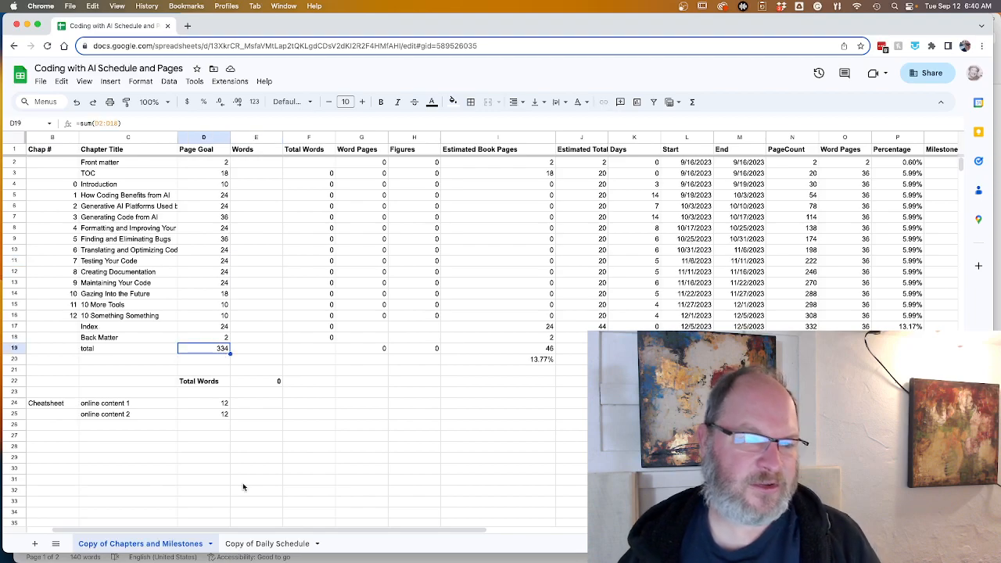
mouse_move(583, 440)
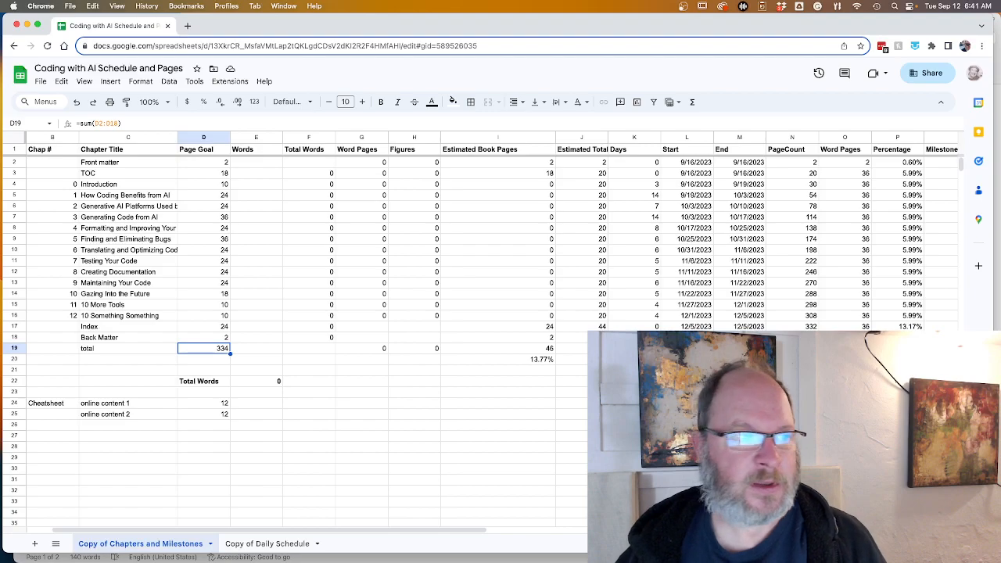
mouse_move(631, 275)
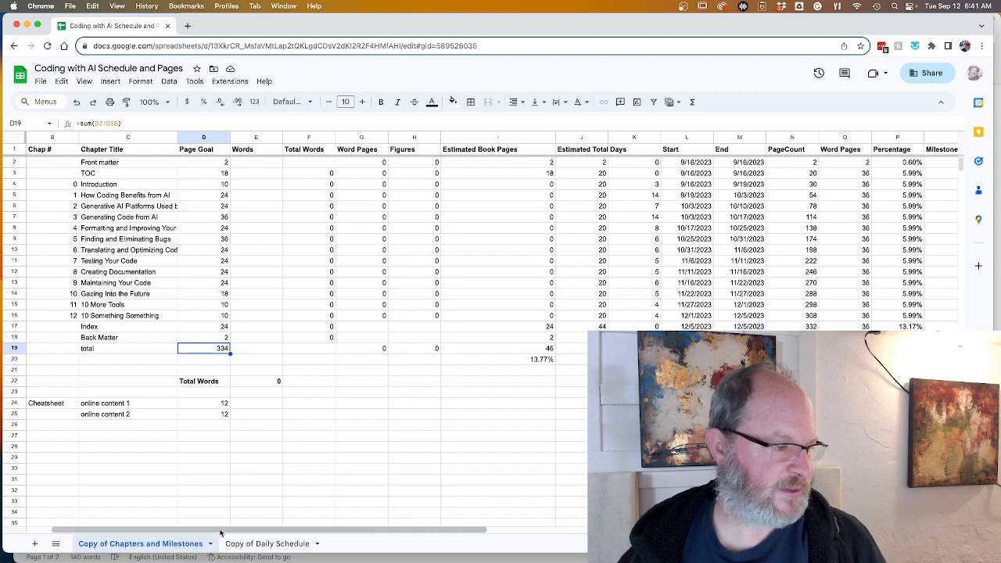
Remove 'Copy of' from both tab names, giving Chapters and Milestones and Daily Schedule.
right_click(141, 543)
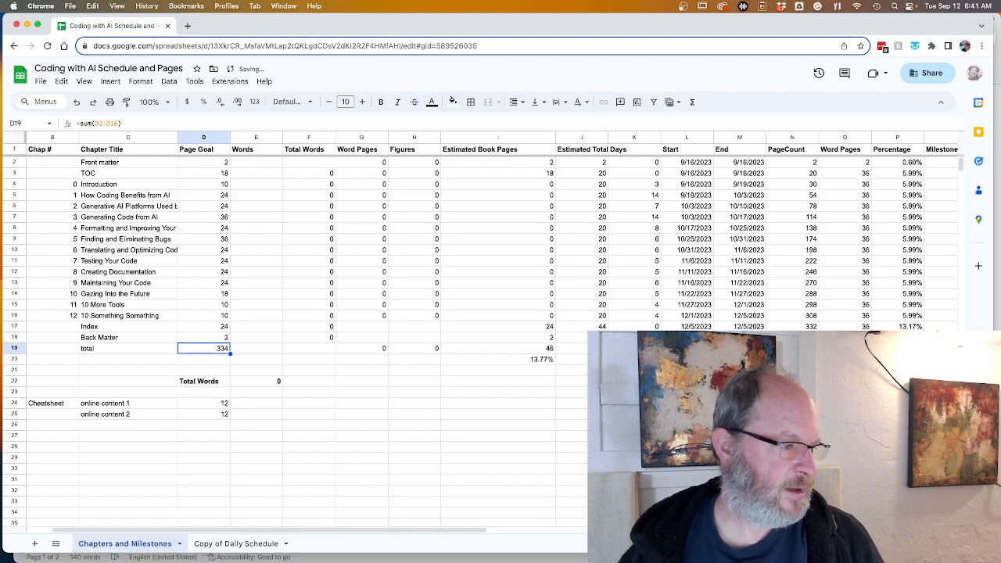
left_click(236, 544)
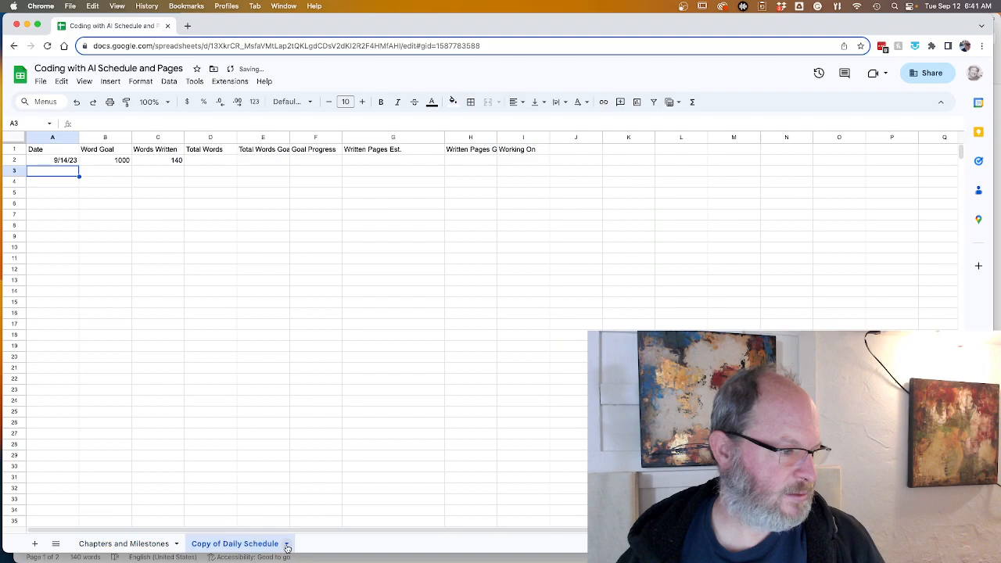
double_click(236, 543)
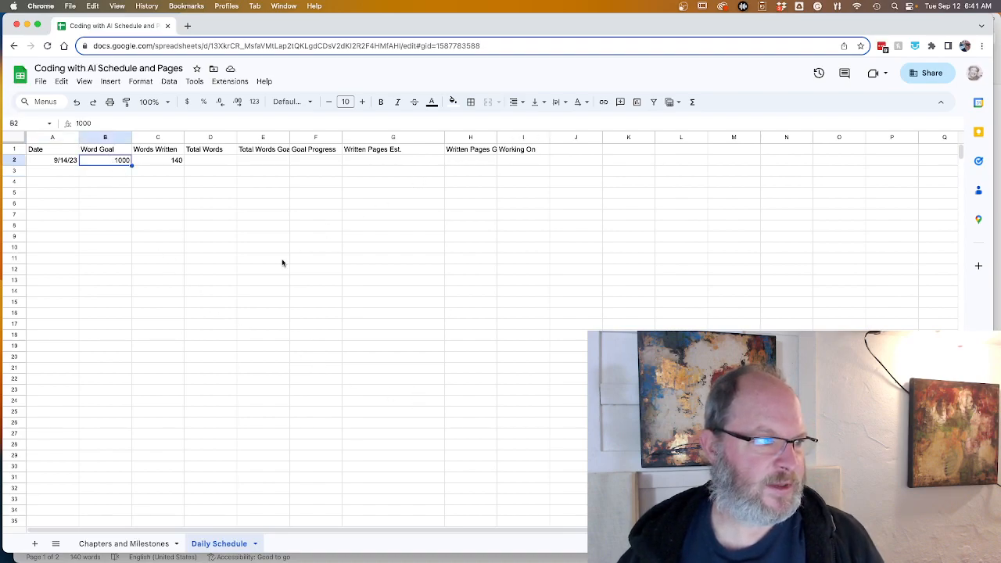
Return to Chapters and Milestones and inspect the SUM formula behind the Estimated Book Pages total.
left_click(125, 543)
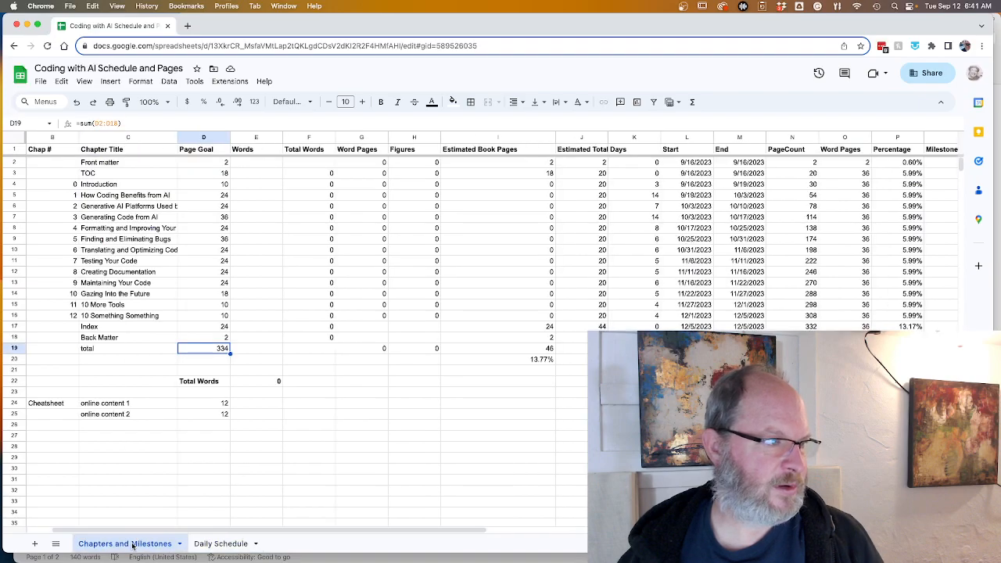
left_click(256, 260)
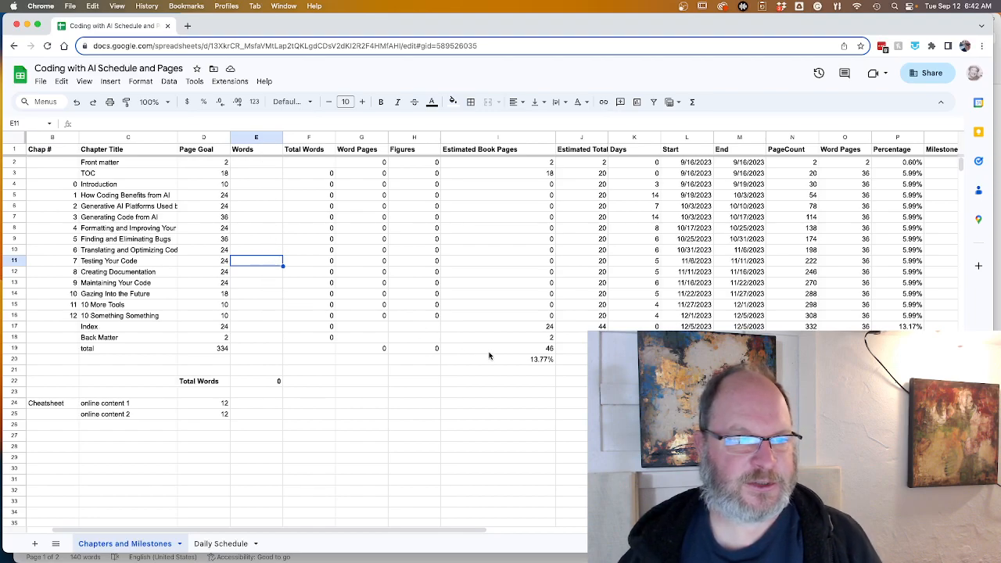
left_click(497, 348)
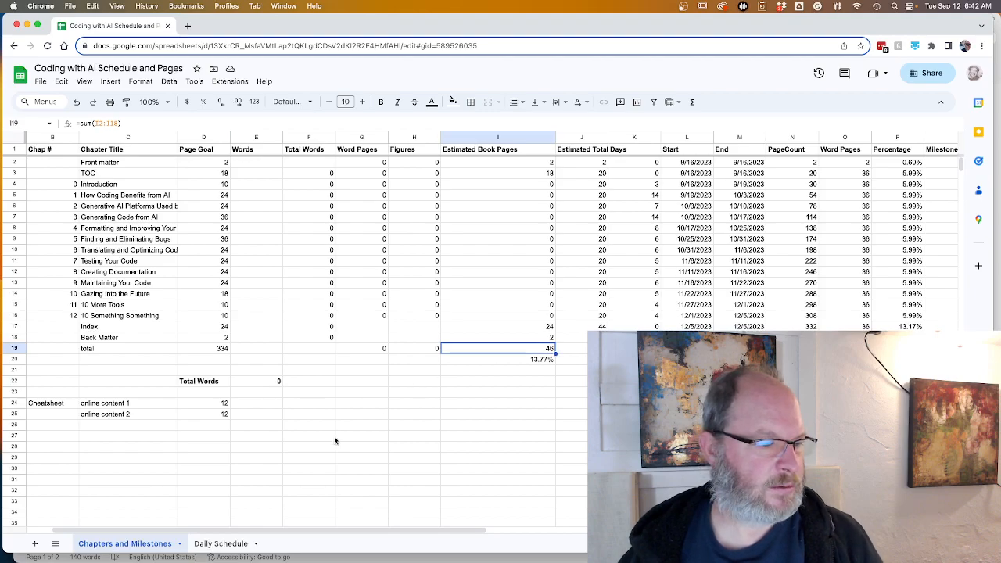
left_click(309, 436)
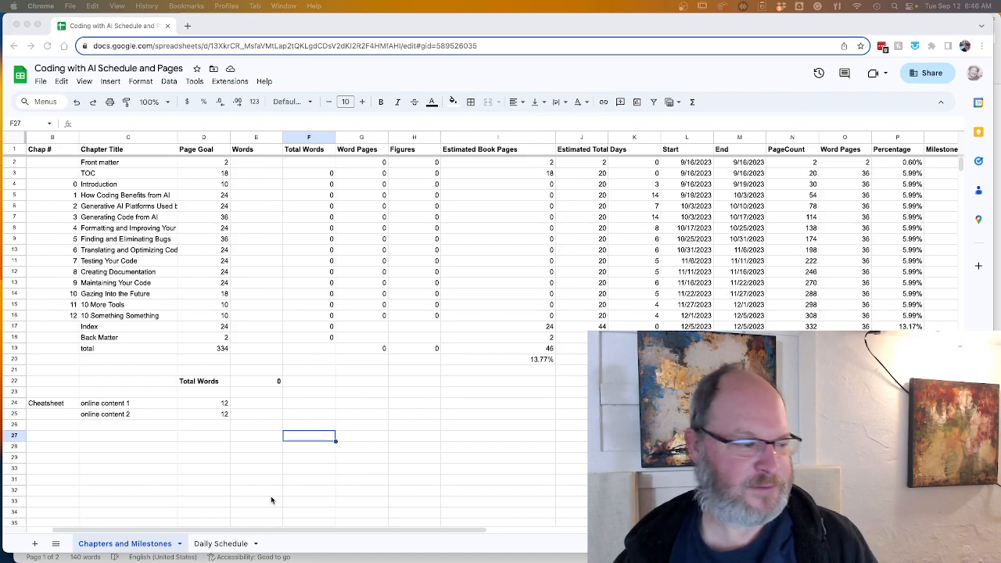
Switch to the Daily Schedule tab at the bottom of the spreadsheet.
left_click(222, 544)
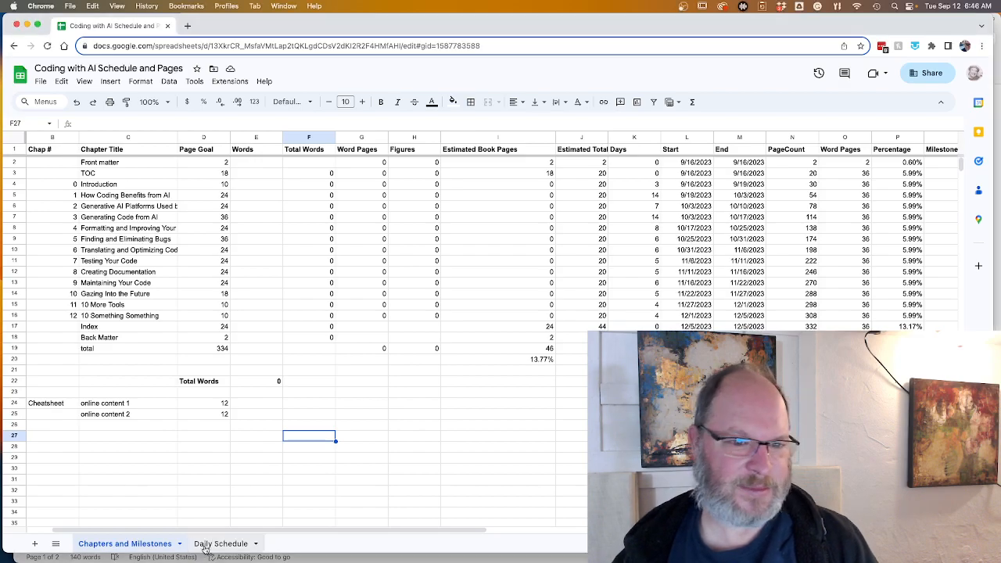
left_click(220, 544)
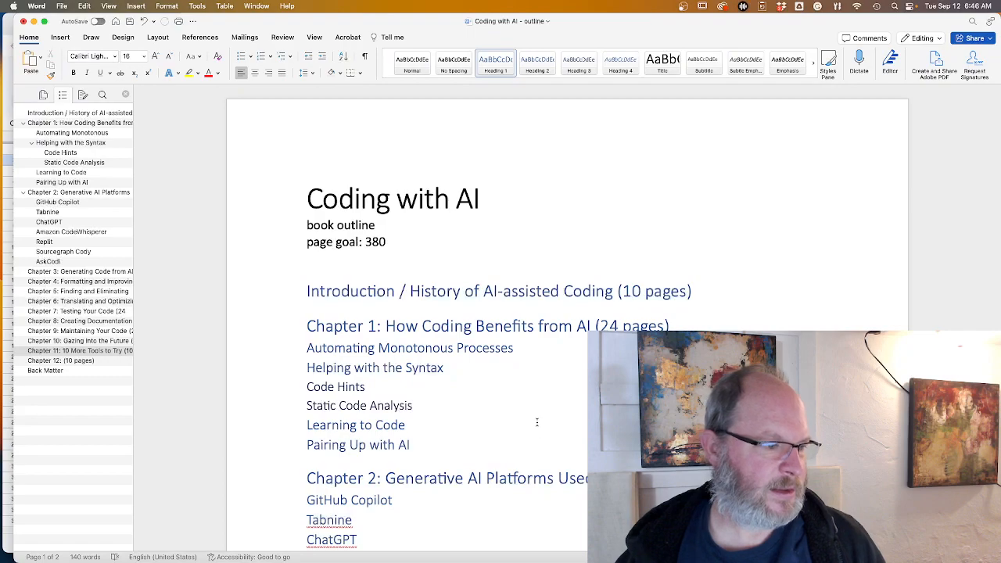
scroll("down", 3)
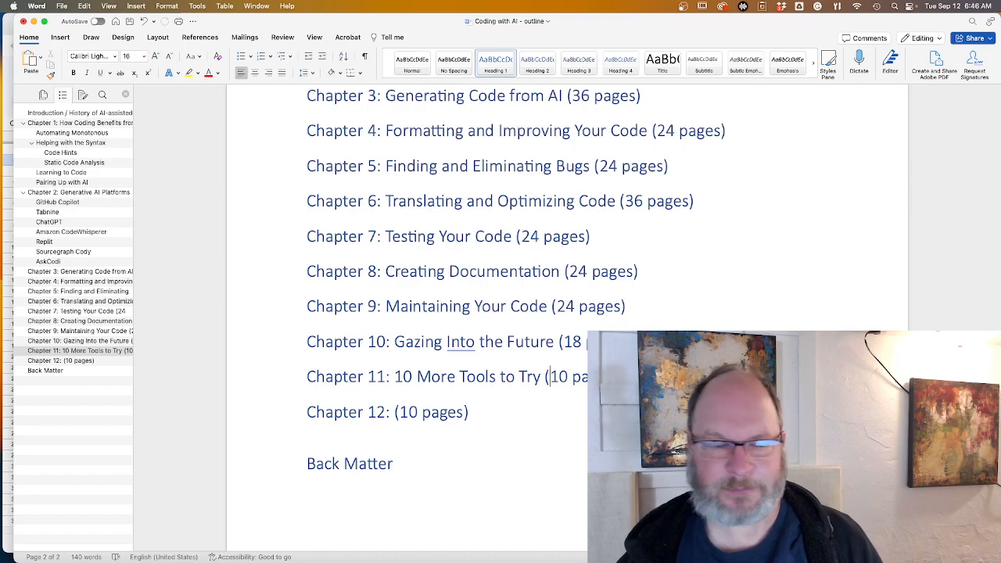
scroll("down", 3)
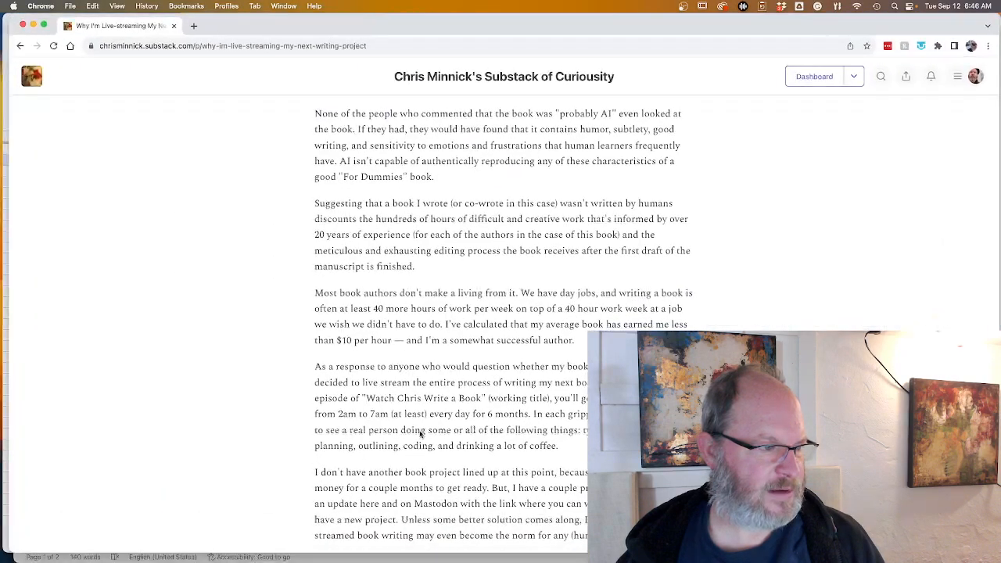
Scroll the live-streaming Substack post in Chrome back to its cartoon and opening paragraphs.
scroll("up", 3)
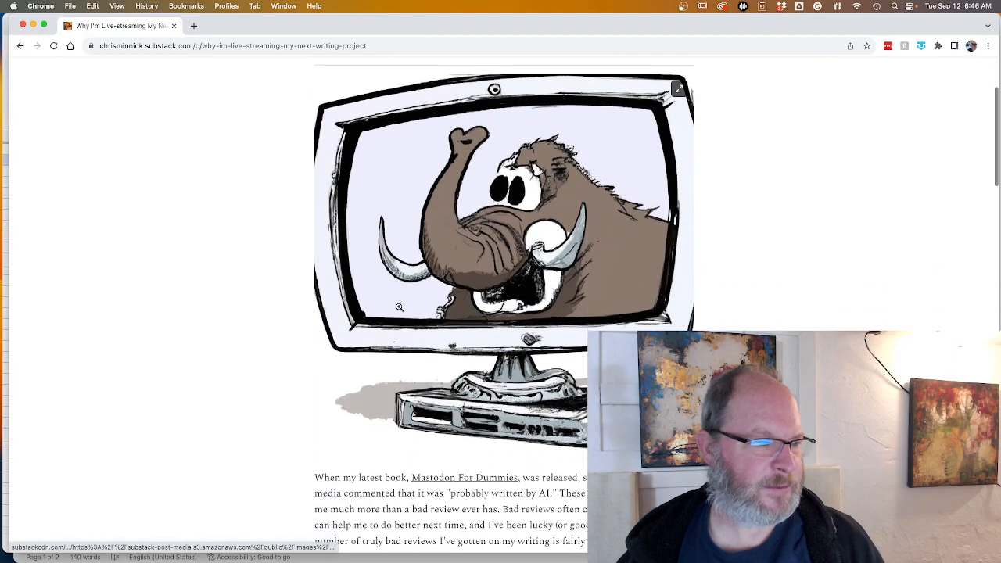
scroll("down", 3)
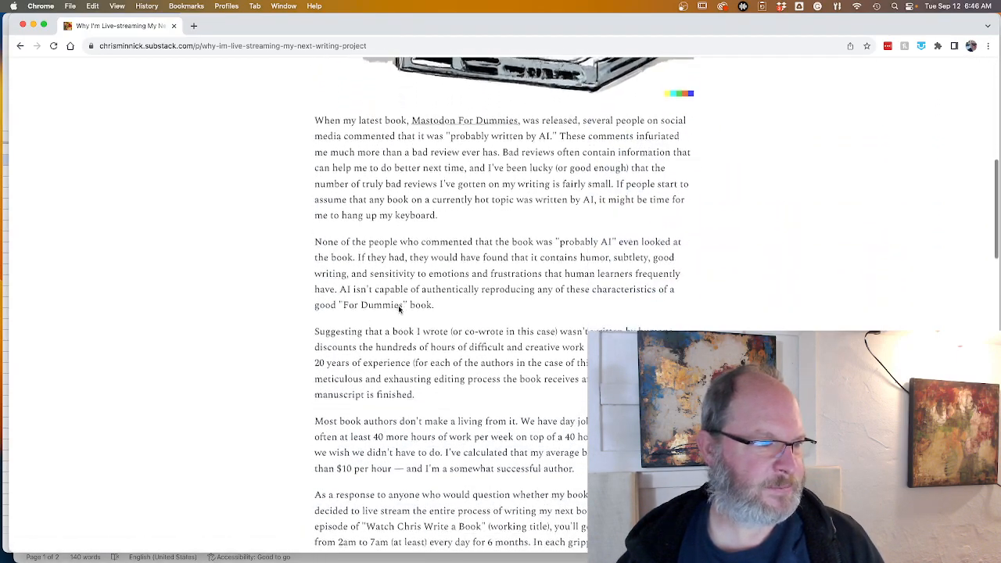